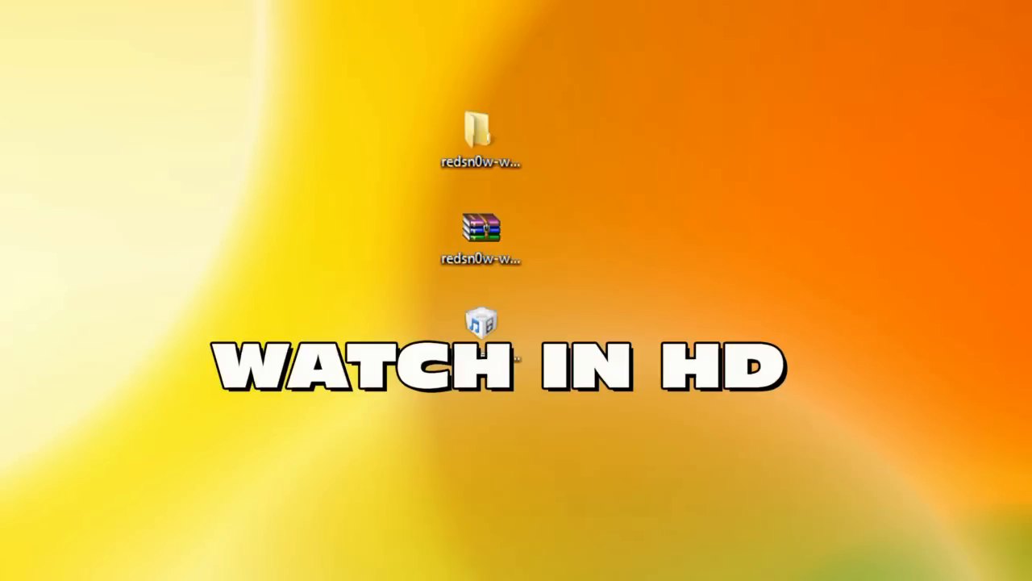
Locate the downloaded redsn0w archive and the iPhone 3.0 restore firmware file in Explorer.
{"action": "left_click", "coordinate": [481, 229]}
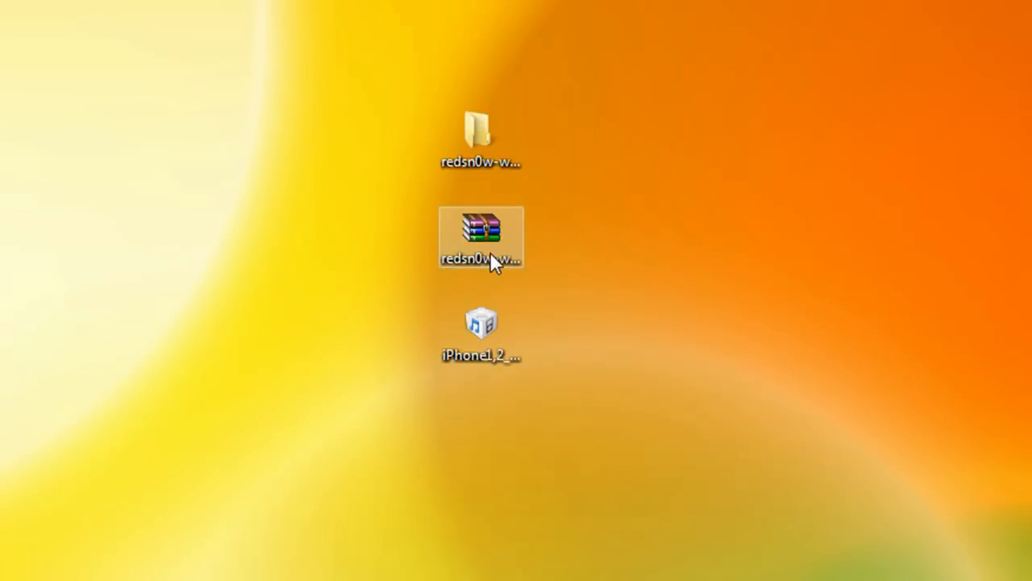
{"action": "mouse_move", "coordinate": [496, 246]}
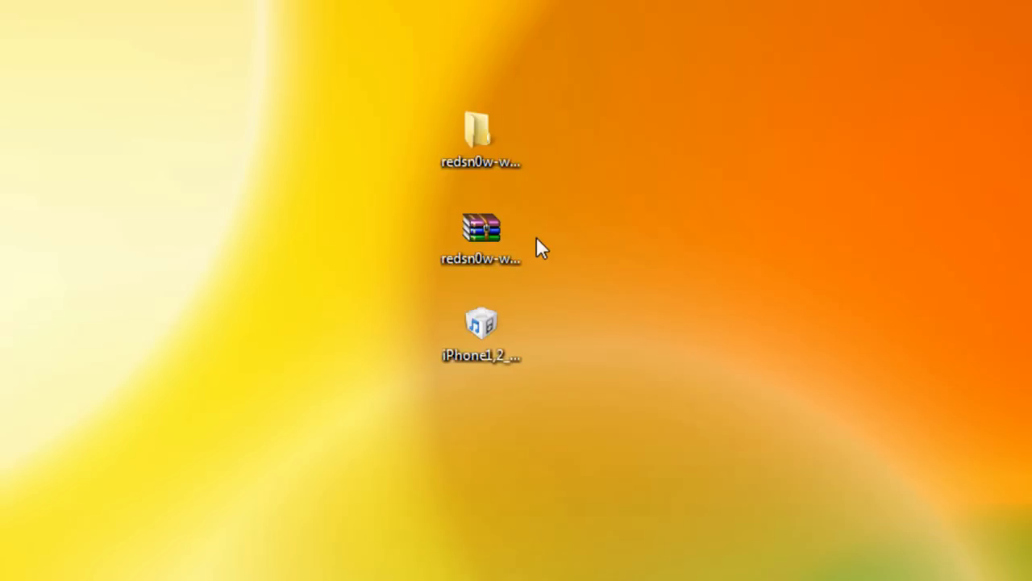
{"action": "left_click", "coordinate": [481, 229]}
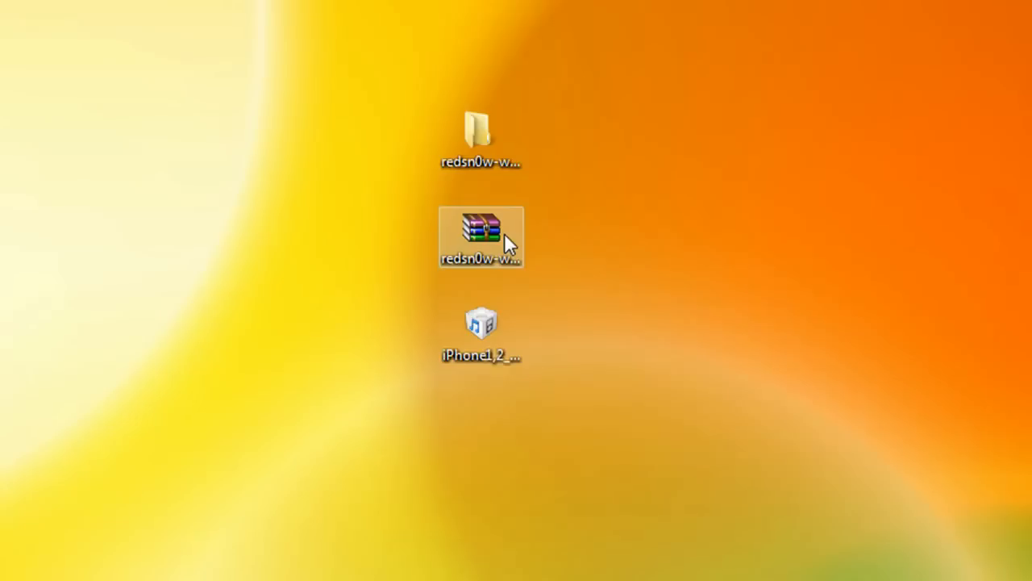
{"action": "mouse_move", "coordinate": [515, 239]}
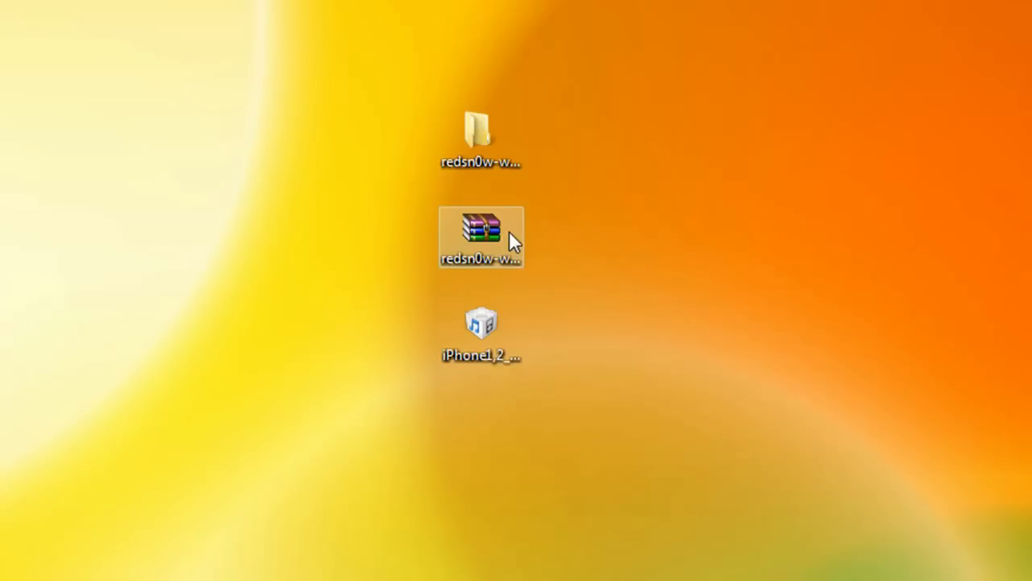
{"action": "left_click", "coordinate": [480, 332]}
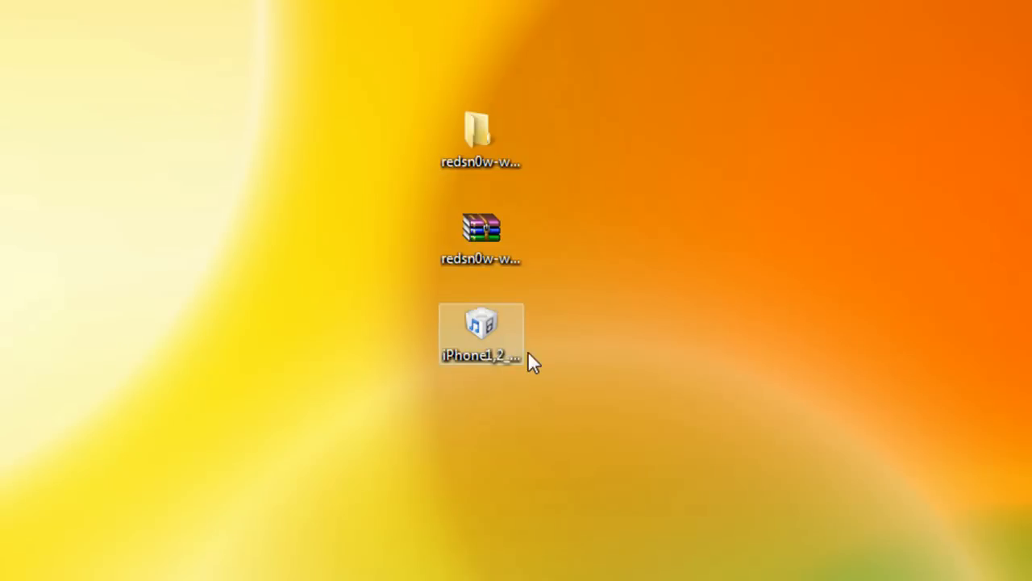
{"action": "mouse_move", "coordinate": [578, 385]}
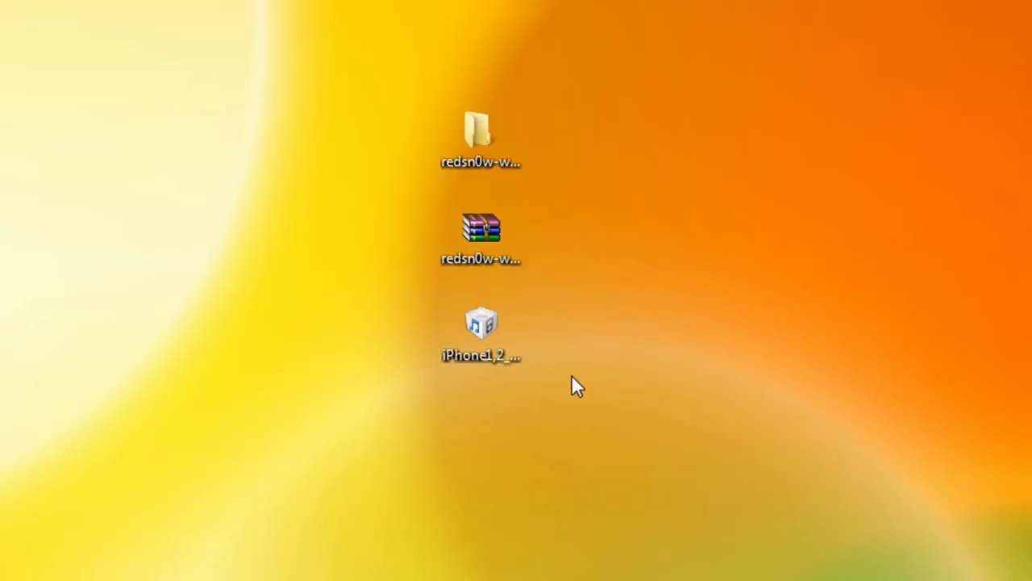
{"action": "left_click", "coordinate": [481, 330]}
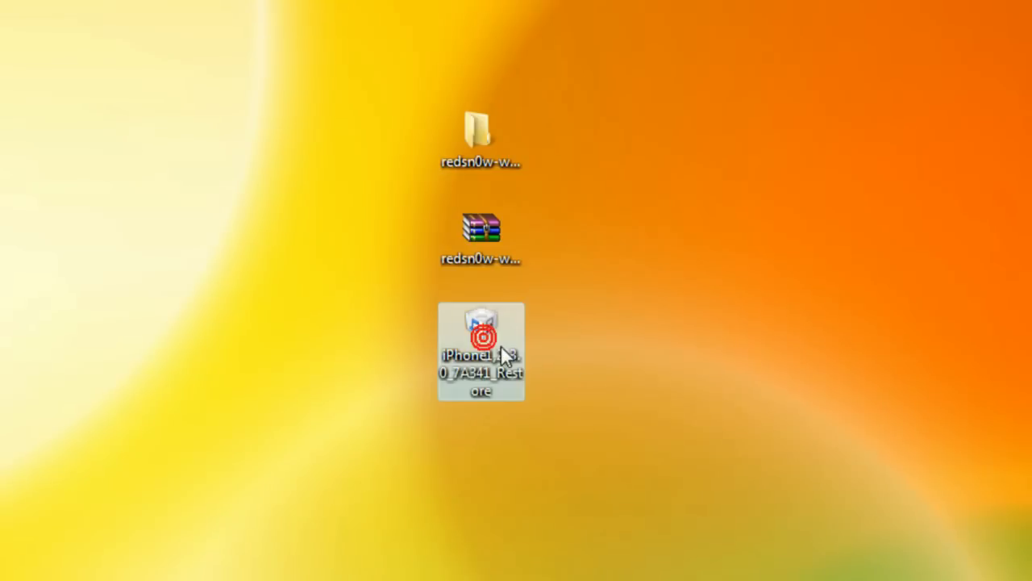
{"action": "mouse_move", "coordinate": [500, 353]}
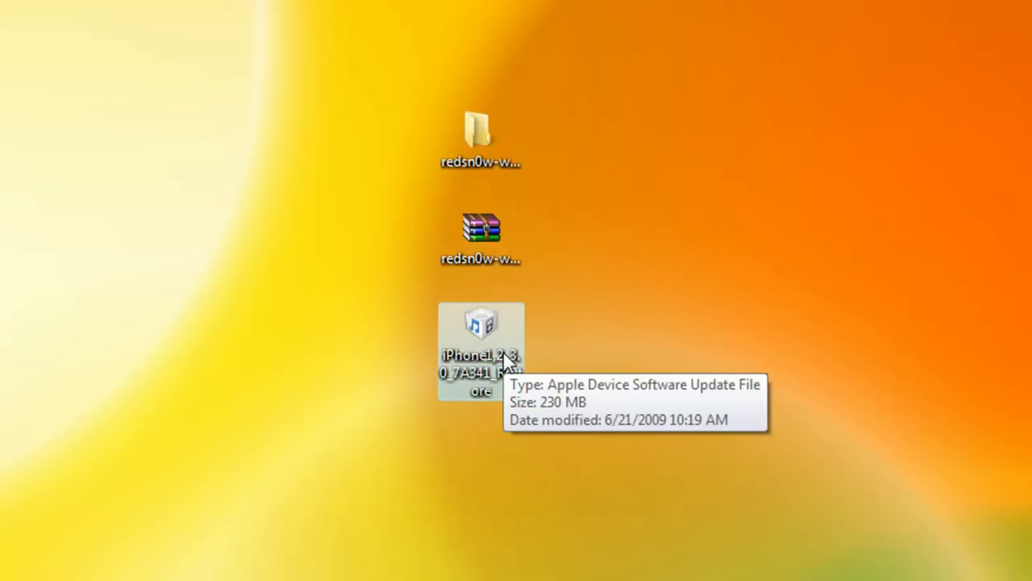
{"action": "mouse_move", "coordinate": [503, 197]}
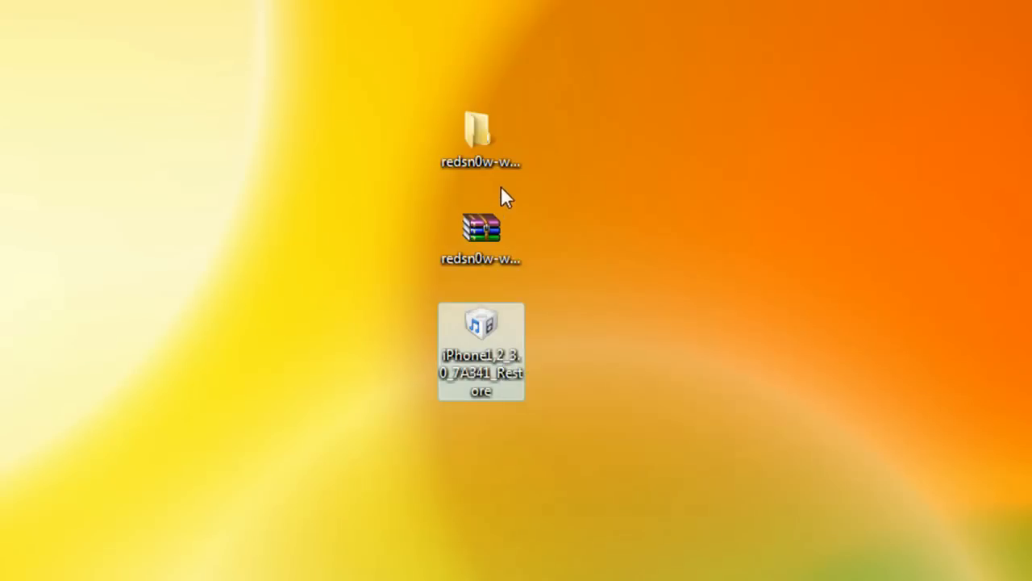
{"action": "mouse_move", "coordinate": [480, 137]}
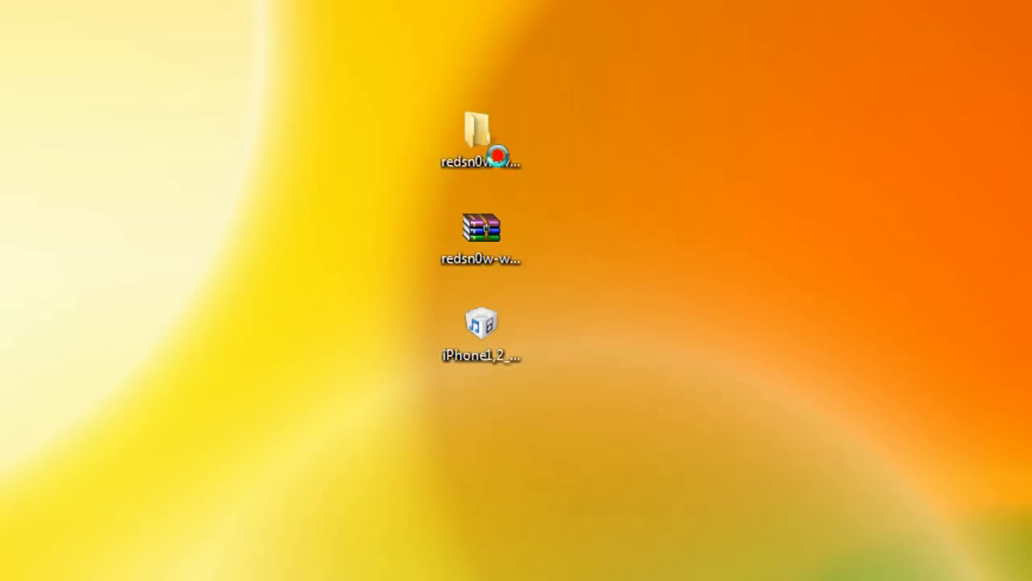
Launch redsn0w 0.8 from the extracted redsn0w-win_0.8 folder and begin choosing the IPSW for the current firmware.
{"action": "double_click", "coordinate": [481, 137]}
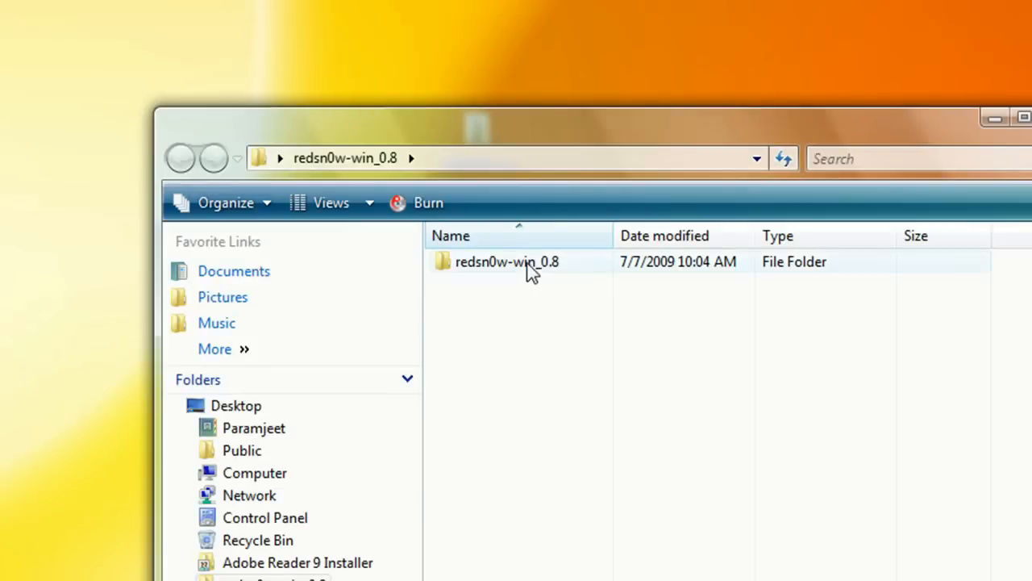
{"action": "double_click", "coordinate": [507, 262]}
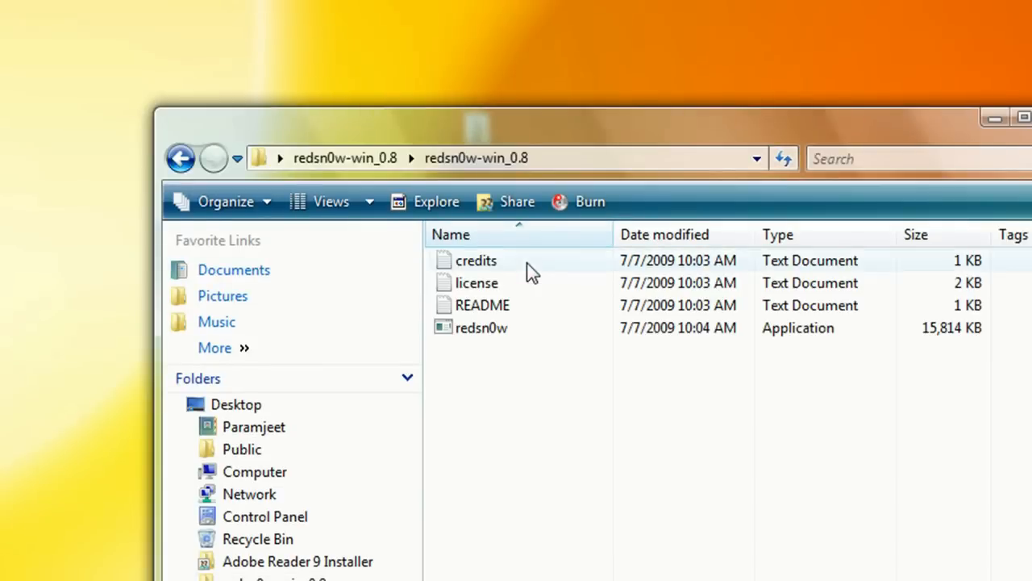
{"action": "left_click", "coordinate": [480, 327]}
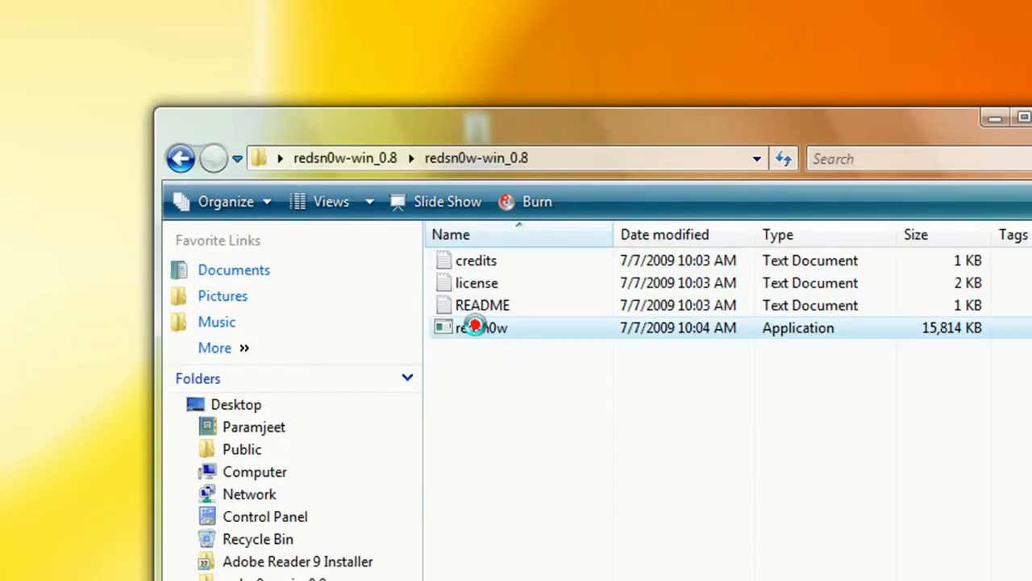
{"action": "double_click", "coordinate": [481, 328]}
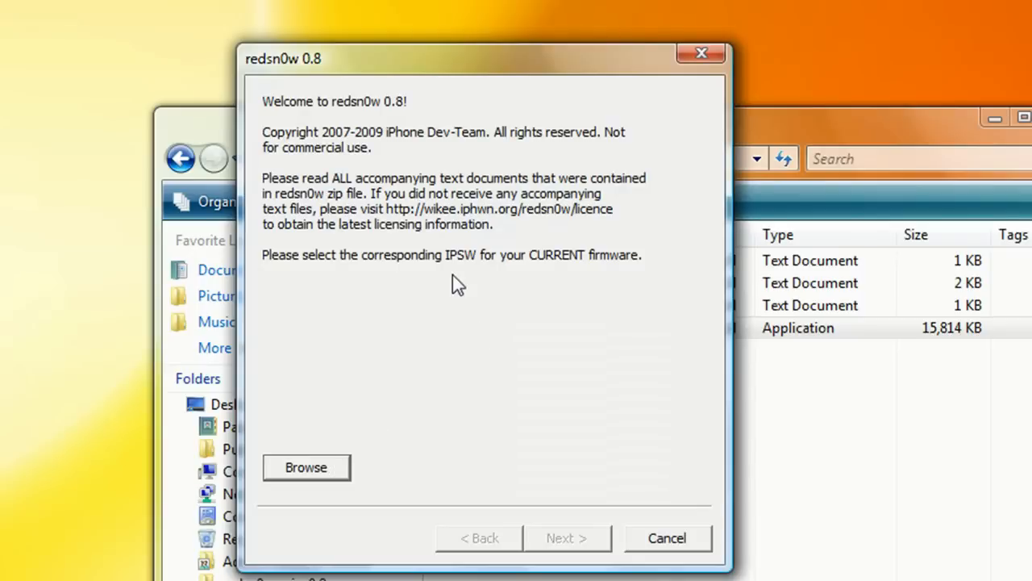
{"action": "mouse_move", "coordinate": [323, 474]}
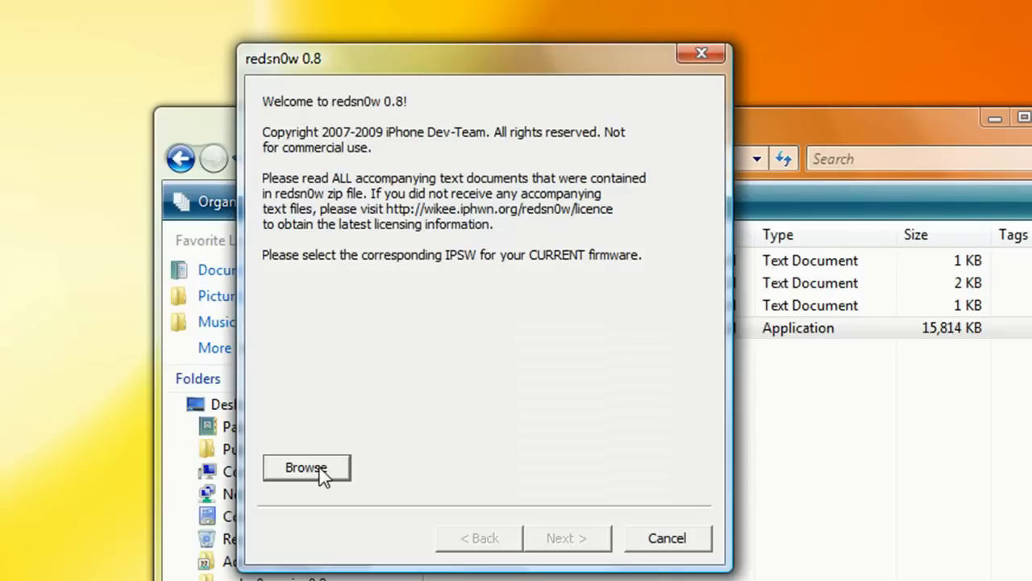
{"action": "left_click", "coordinate": [306, 468]}
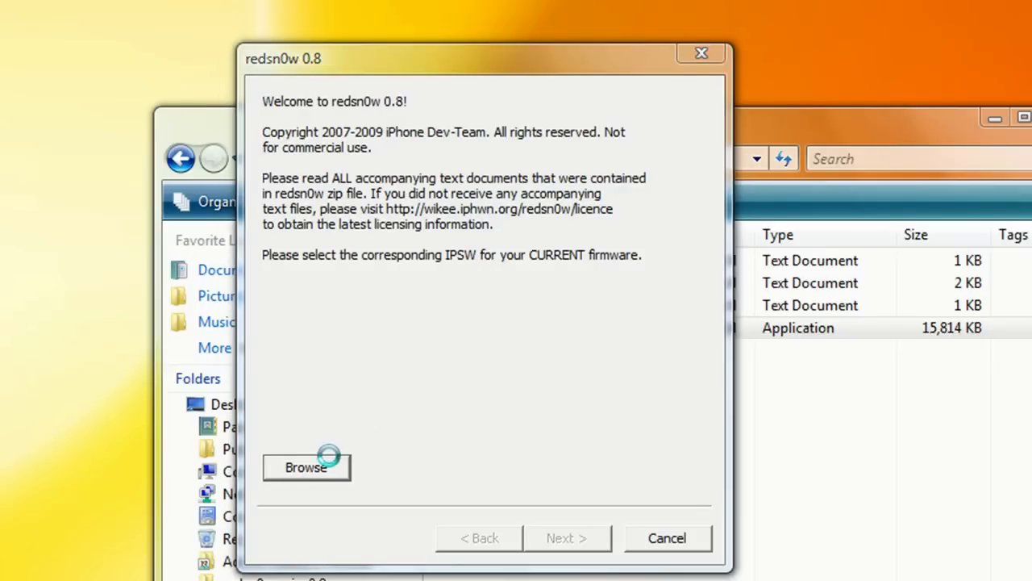
{"action": "left_click", "coordinate": [305, 466]}
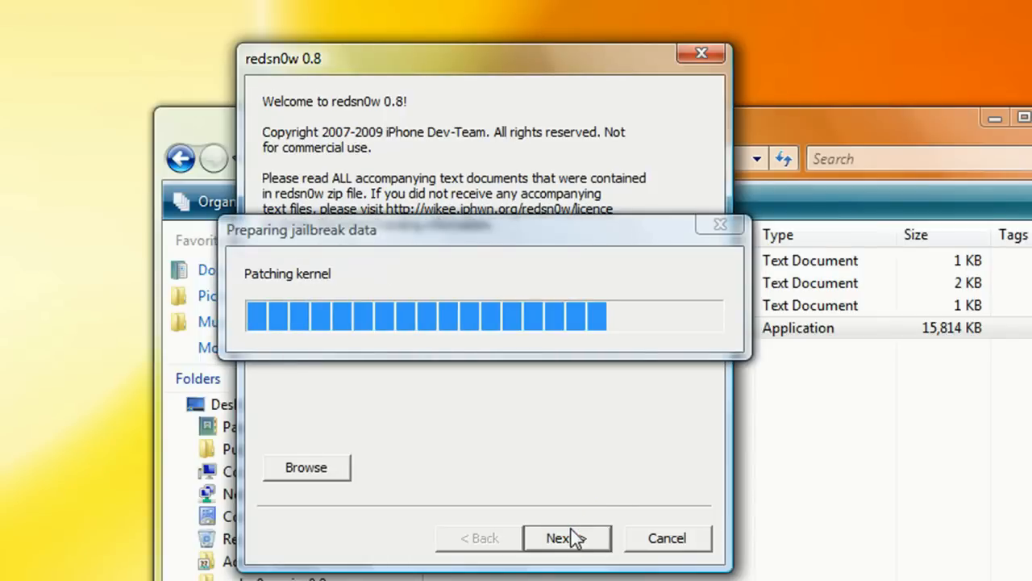
{"action": "mouse_move", "coordinate": [568, 520]}
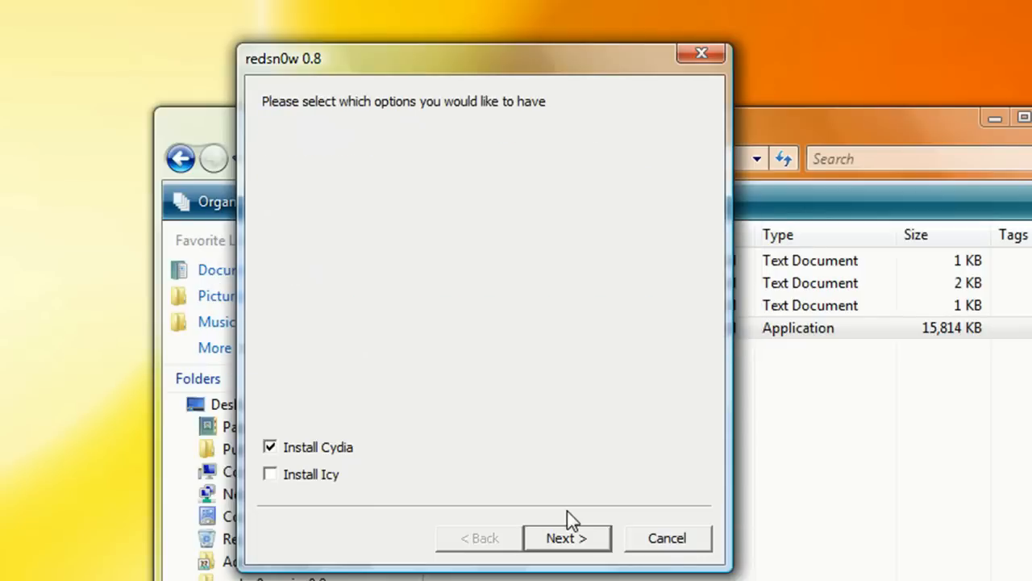
{"action": "mouse_move", "coordinate": [351, 461]}
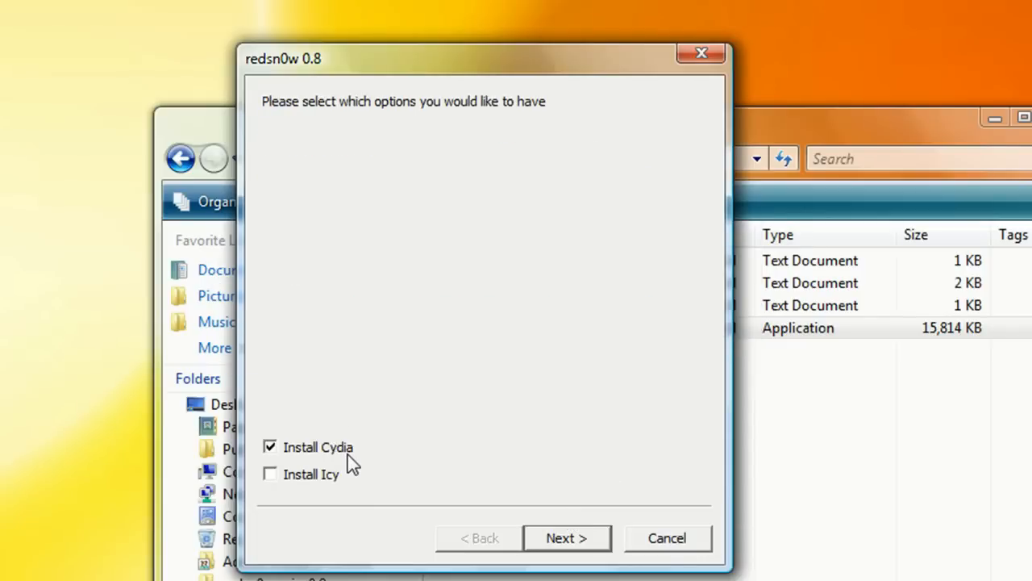
{"action": "mouse_move", "coordinate": [345, 483]}
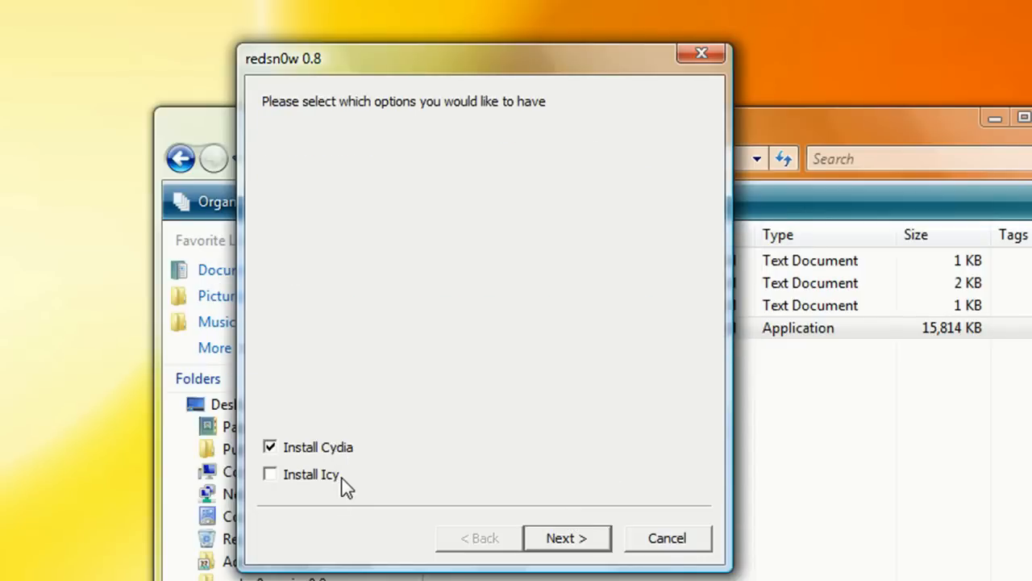
{"action": "mouse_move", "coordinate": [384, 487]}
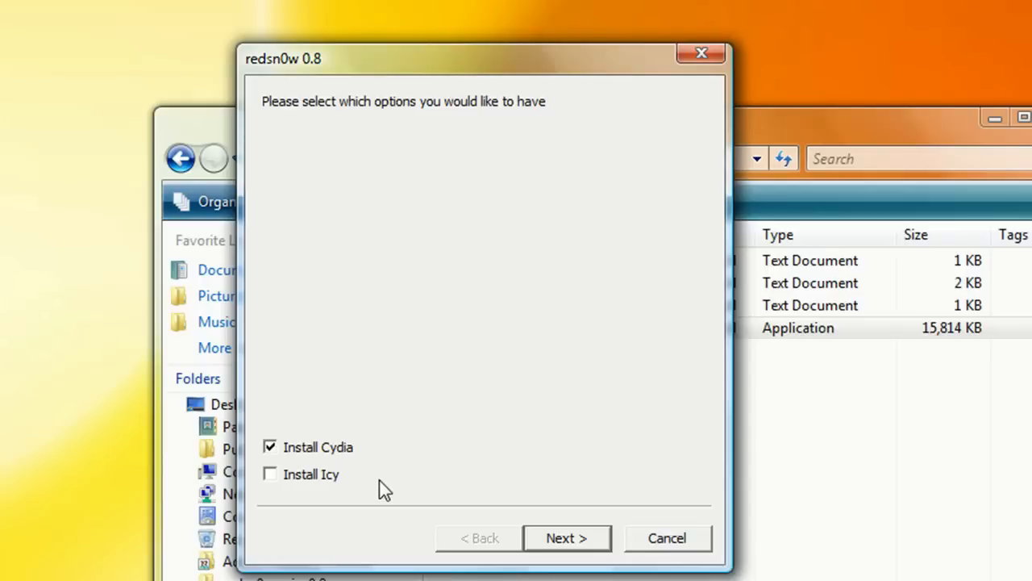
{"action": "mouse_move", "coordinate": [560, 549]}
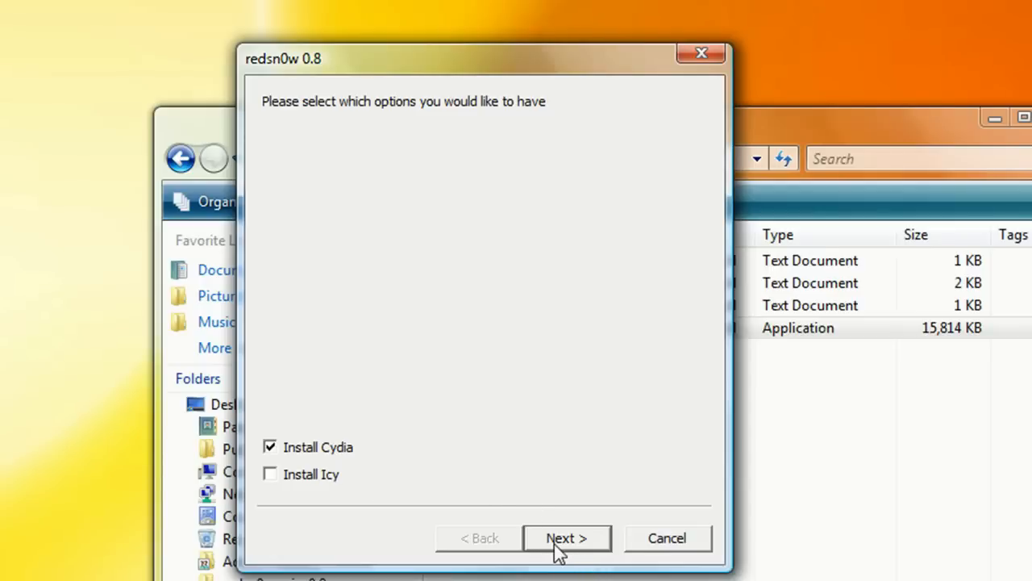
Proceed to the power-off and plug-in instructions for entering DFU mode.
{"action": "left_click", "coordinate": [566, 539]}
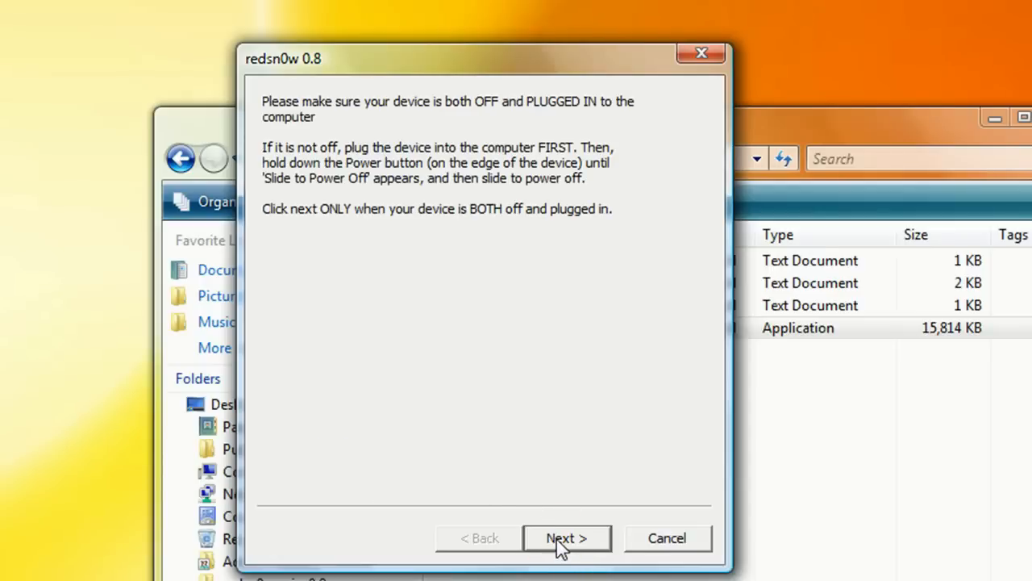
{"action": "mouse_move", "coordinate": [564, 100]}
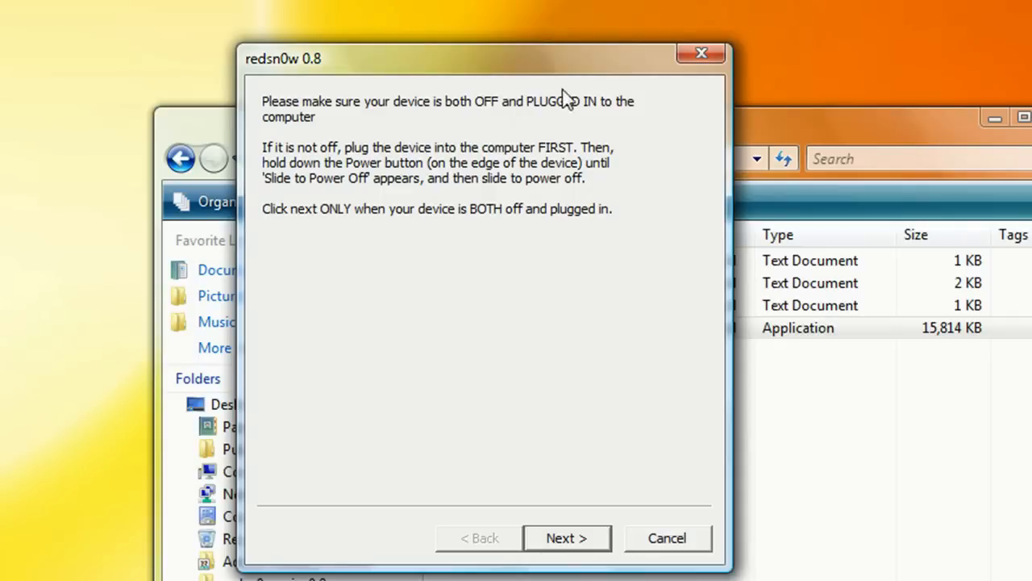
{"action": "mouse_move", "coordinate": [630, 413]}
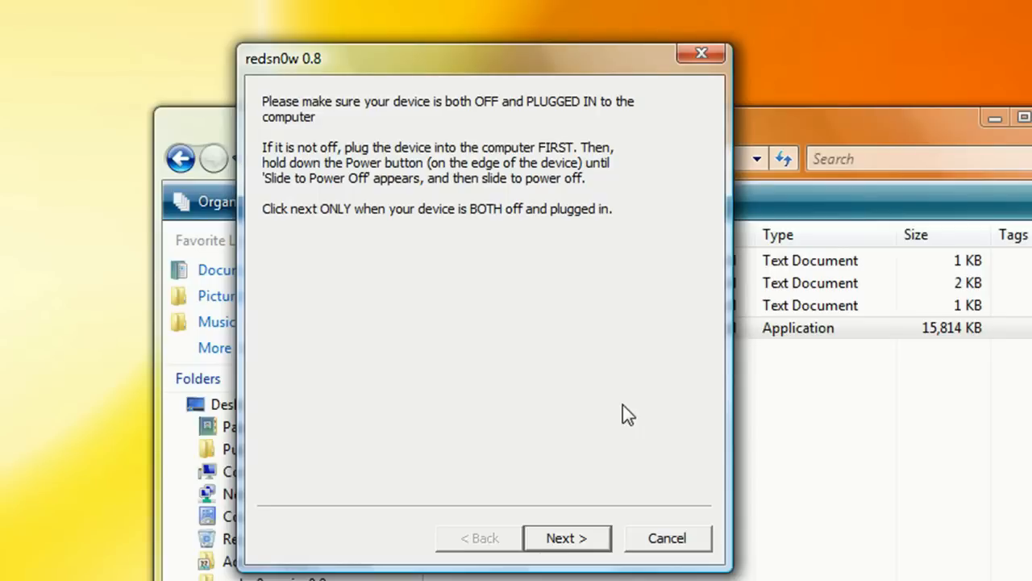
{"action": "mouse_move", "coordinate": [560, 459]}
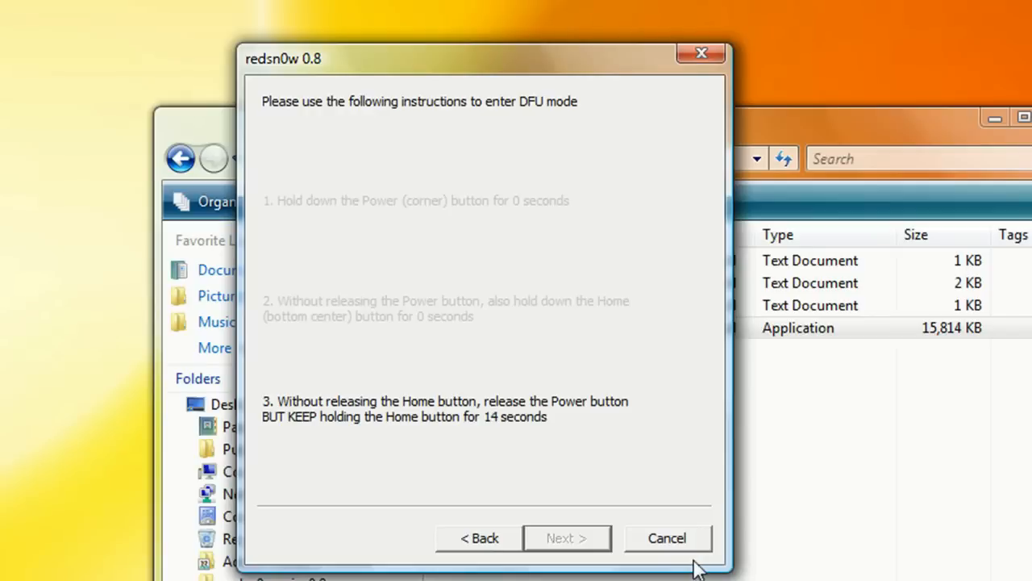
Close redsn0w after the DFU steps, leaving the redsn0w-win_0.8 folder in Explorer.
{"action": "left_click", "coordinate": [666, 539]}
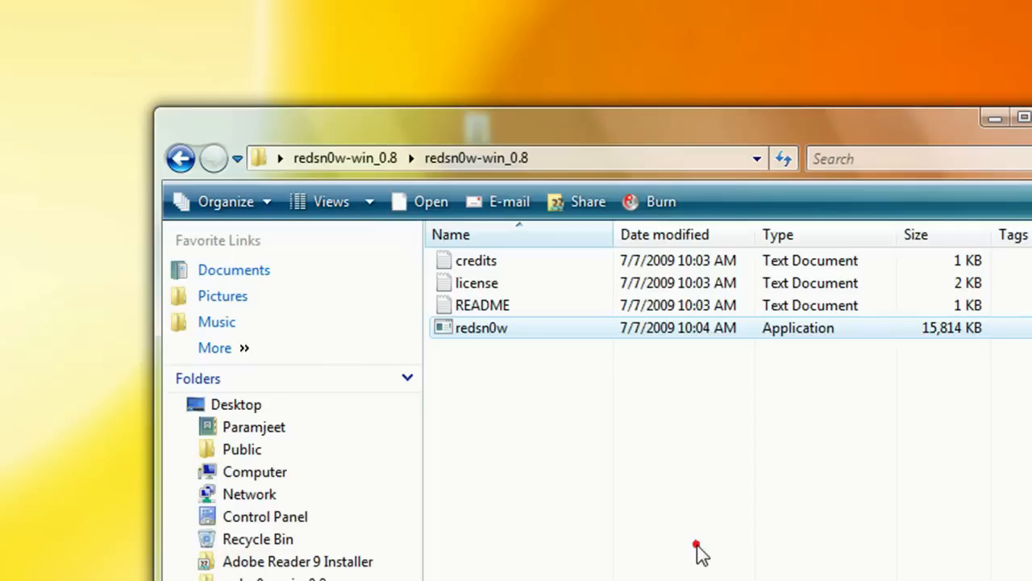
{"action": "mouse_move", "coordinate": [702, 555]}
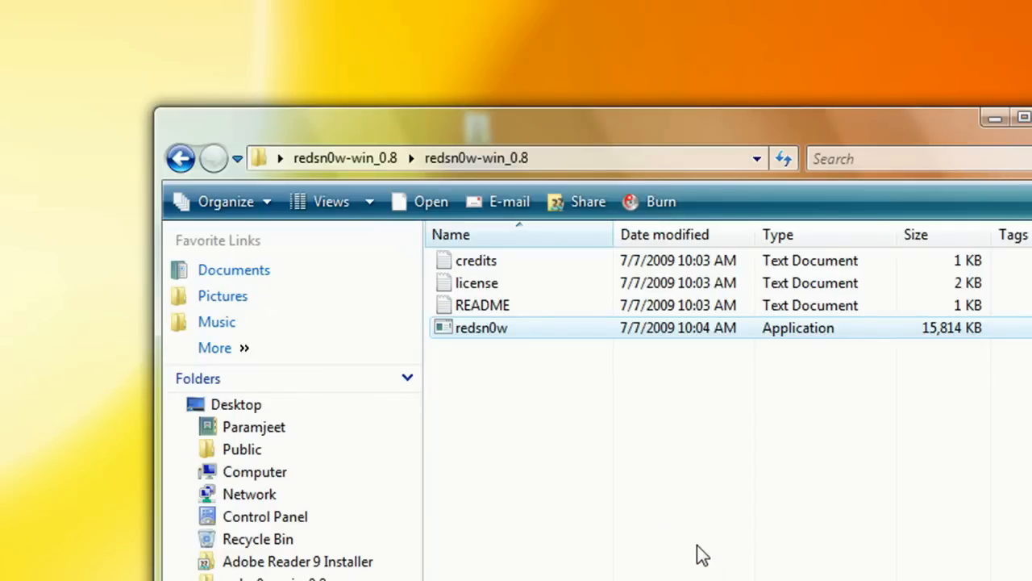
{"action": "mouse_move", "coordinate": [697, 563]}
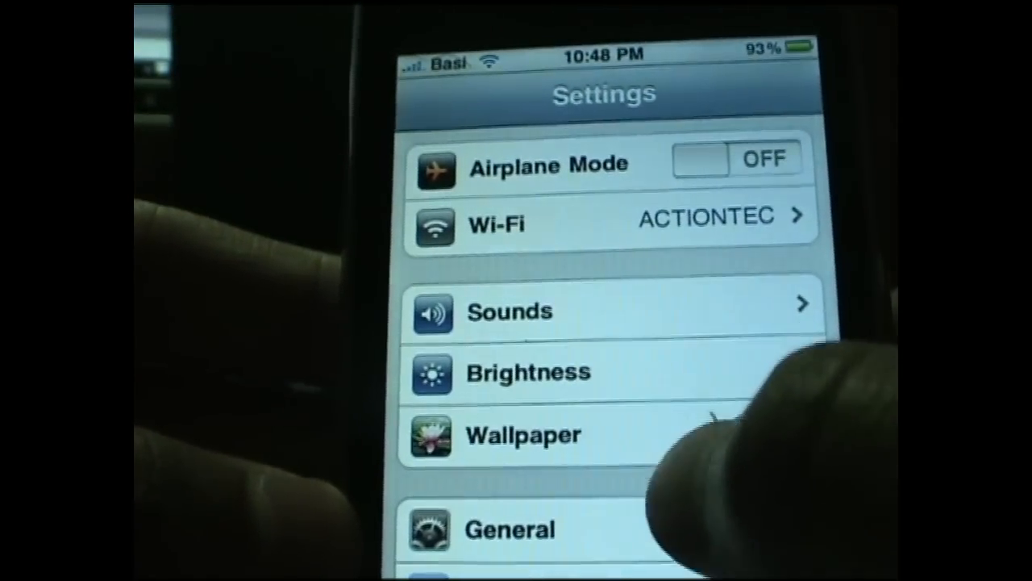
Open the Settings app on the jailbroken iPhone.
{"action": "left_click", "coordinate": [508, 529]}
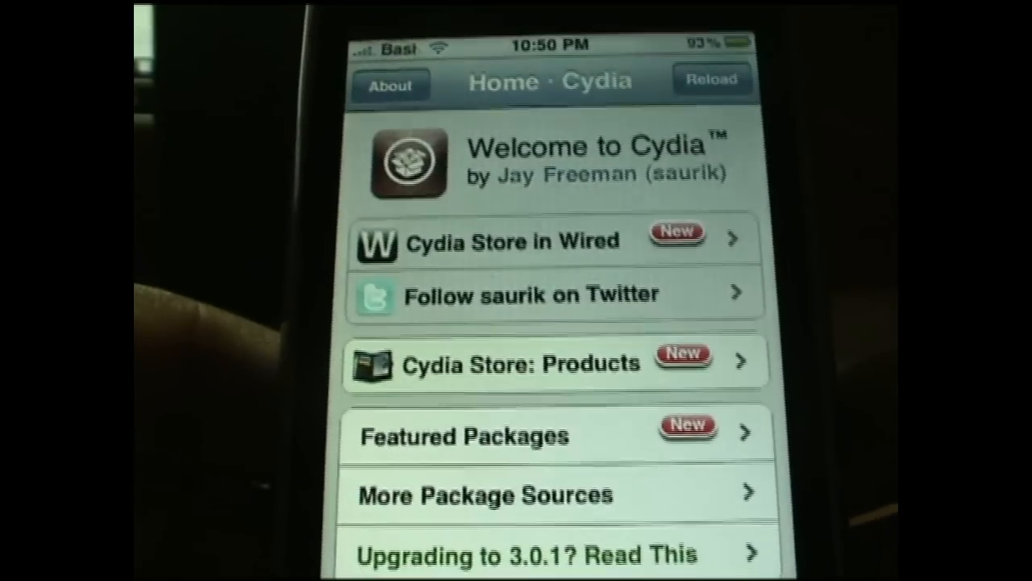
{"action": "scroll", "scroll_direction": "up", "scroll_amount": 3}
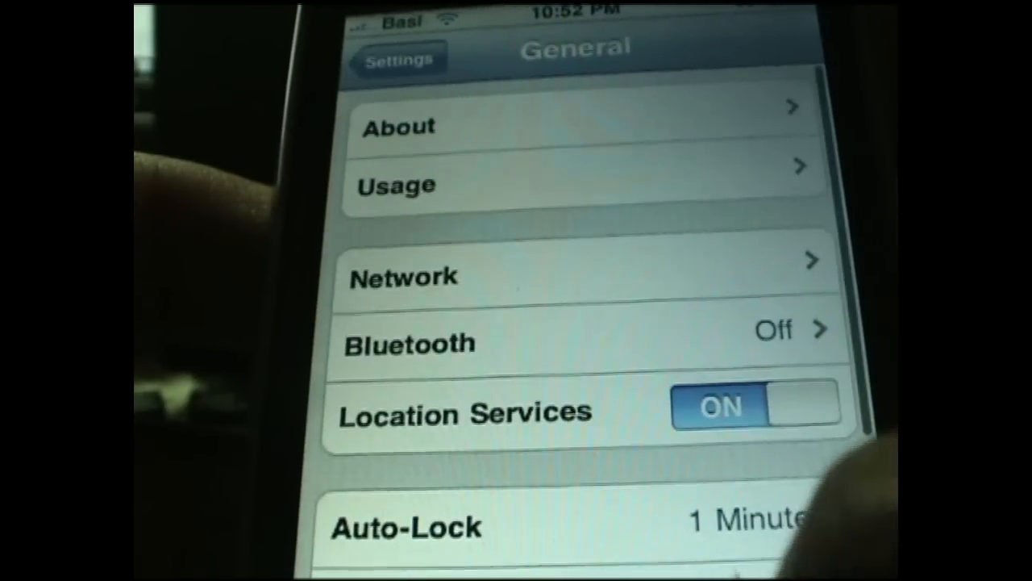
Scroll down the General settings page to reveal Passcode Lock, Restrictions, Home and Date & Time.
{"action": "scroll", "scroll_direction": "down", "scroll_amount": 3}
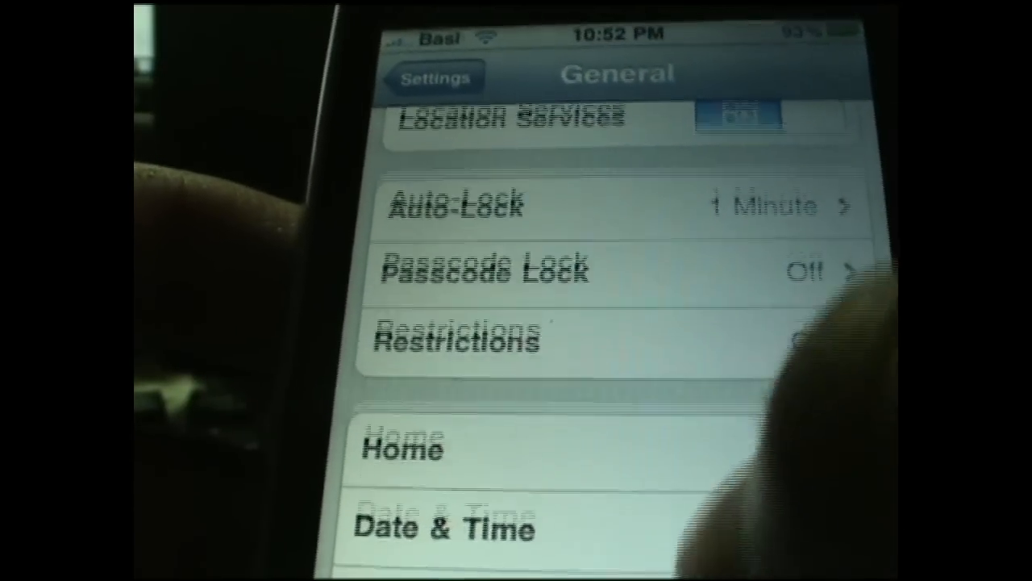